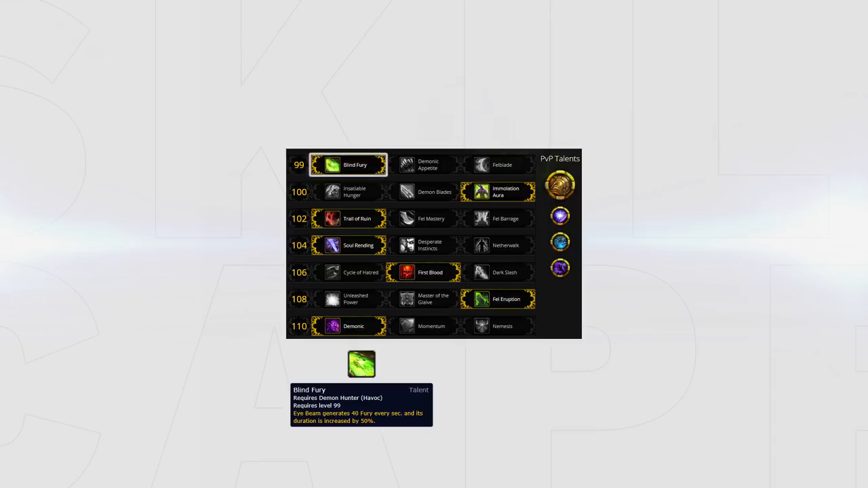
mouse_move(498, 192)
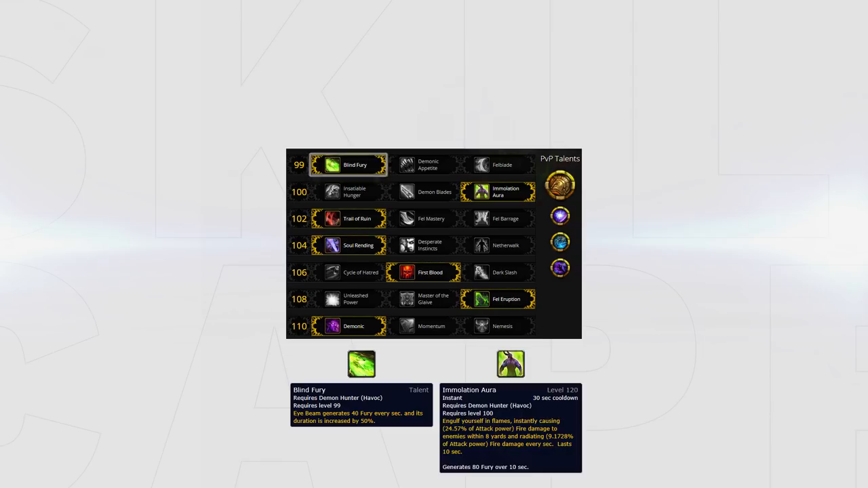